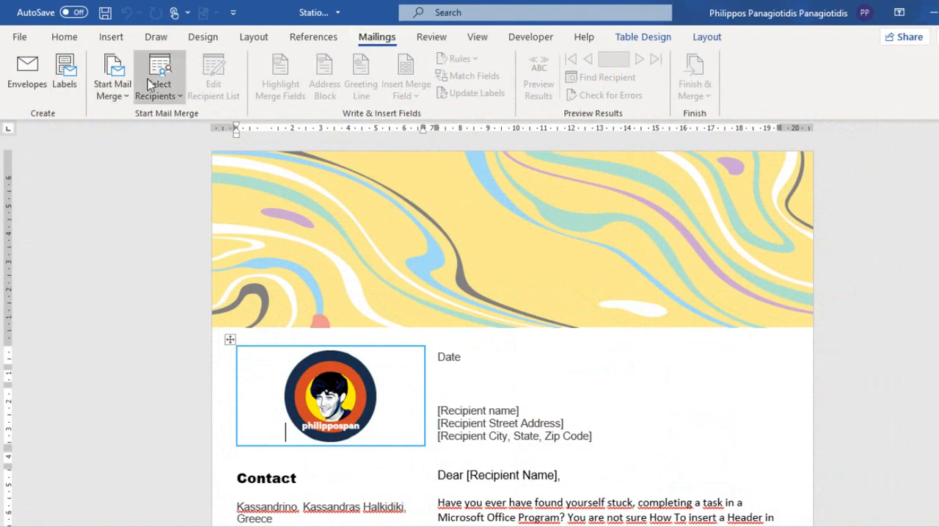
- Use an Existing List and pick the Desktop file AddressList.mdb as the recipient list
{"action": "left_click", "coordinate": [111, 82]}
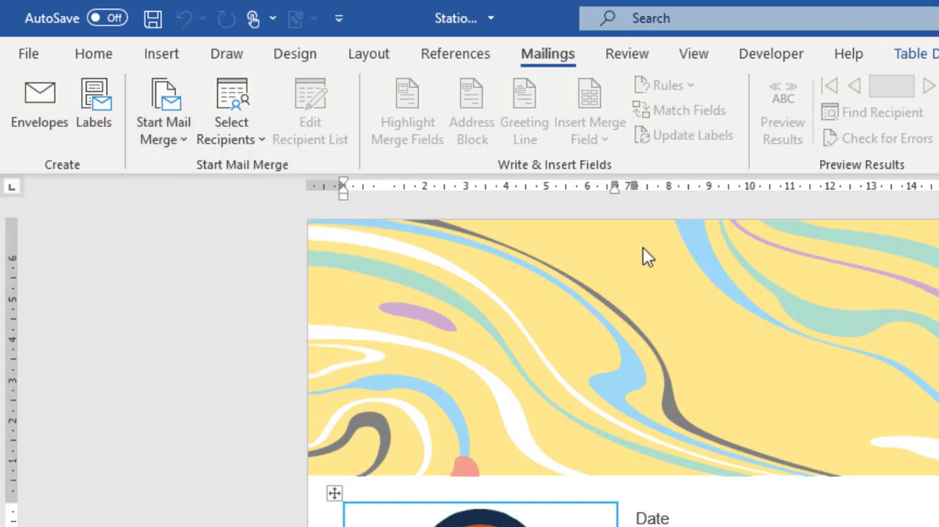
{"action": "mouse_move", "coordinate": [927, 338]}
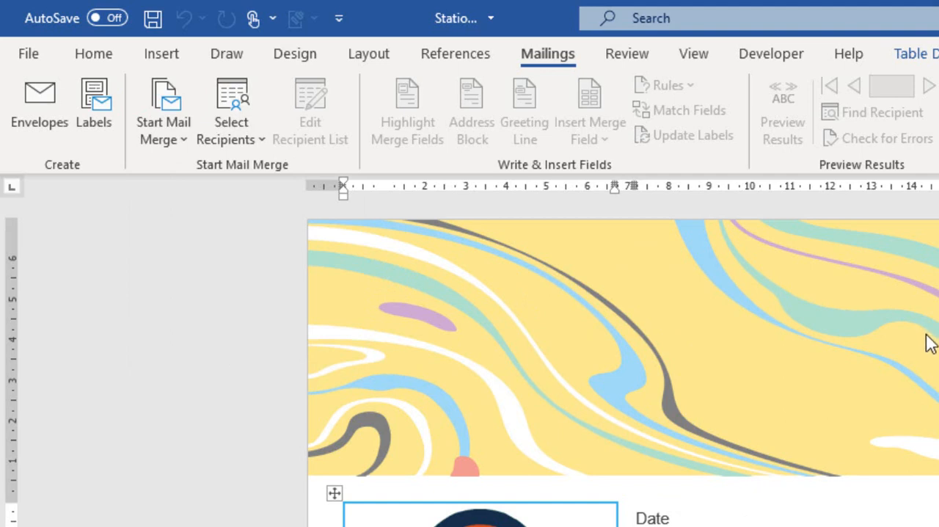
{"action": "mouse_move", "coordinate": [845, 381]}
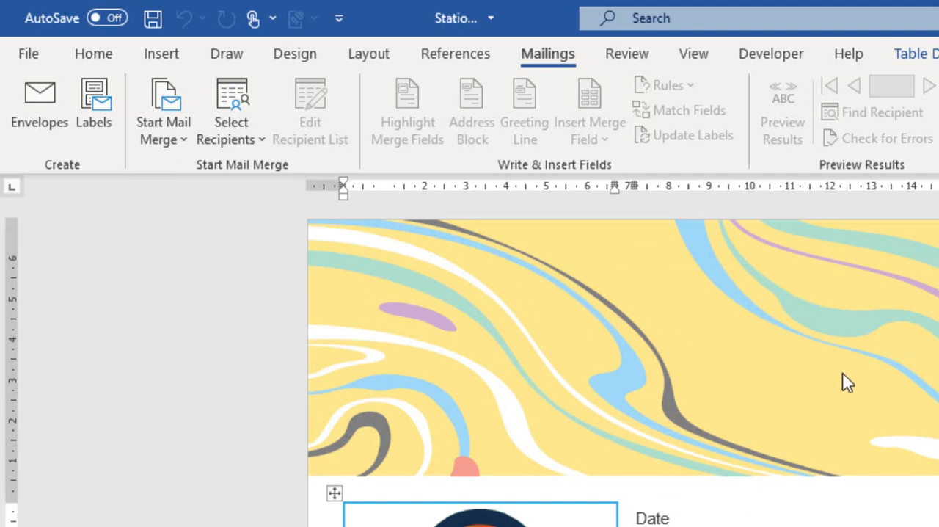
{"action": "mouse_move", "coordinate": [851, 388]}
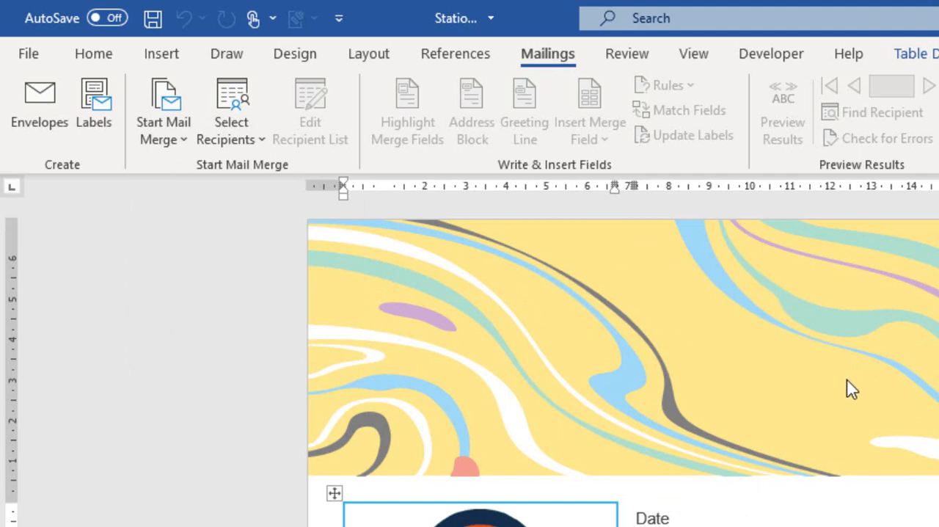
{"action": "mouse_move", "coordinate": [202, 174]}
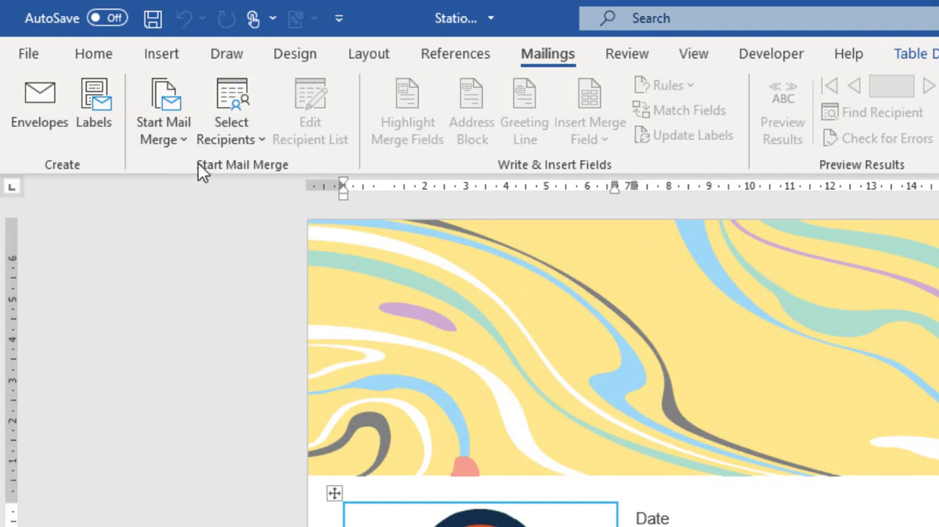
{"action": "mouse_move", "coordinate": [295, 180]}
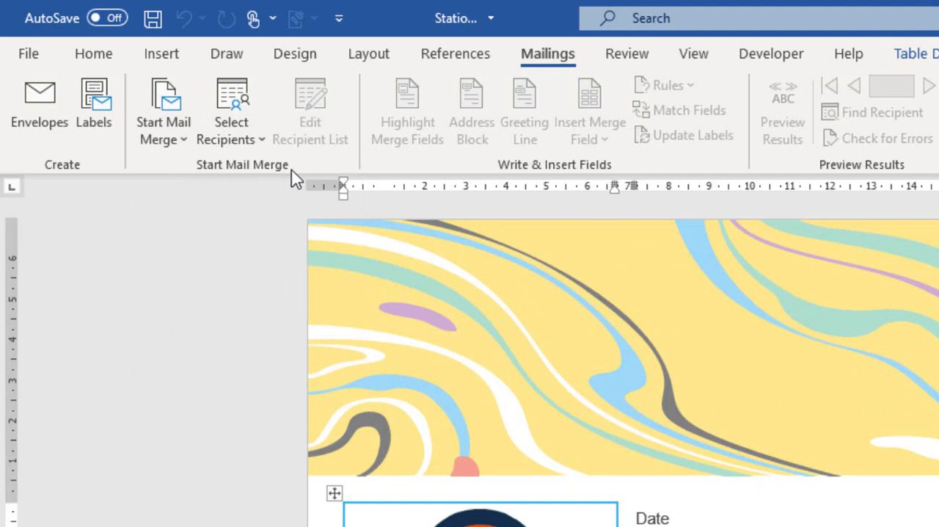
{"action": "mouse_move", "coordinate": [231, 110]}
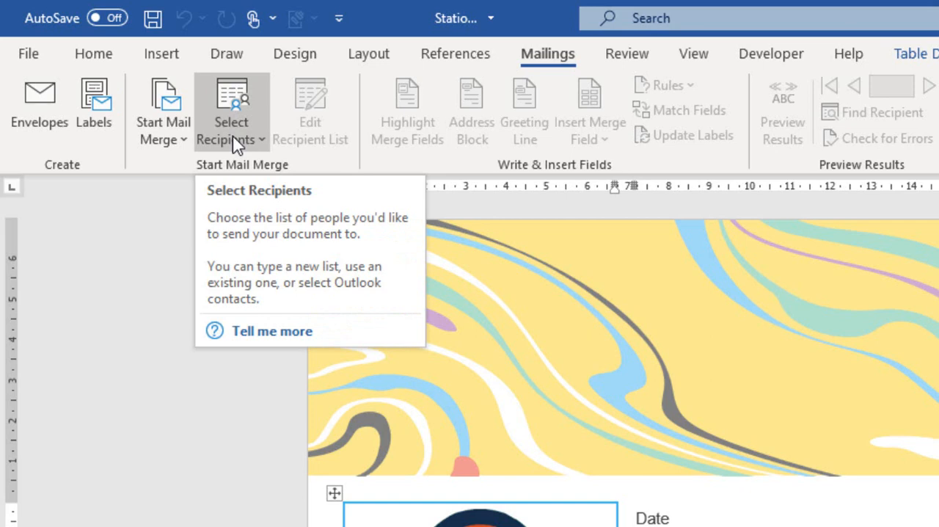
{"action": "left_click", "coordinate": [231, 110]}
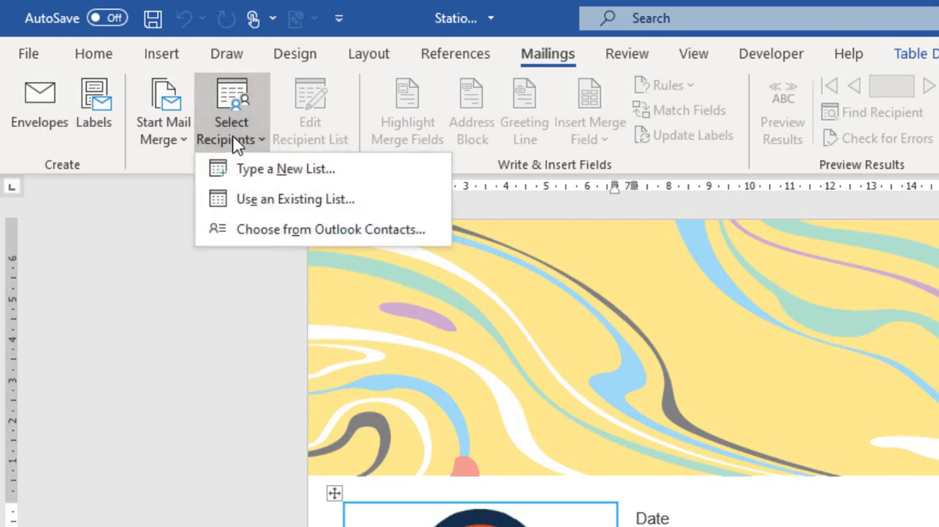
{"action": "mouse_move", "coordinate": [286, 168]}
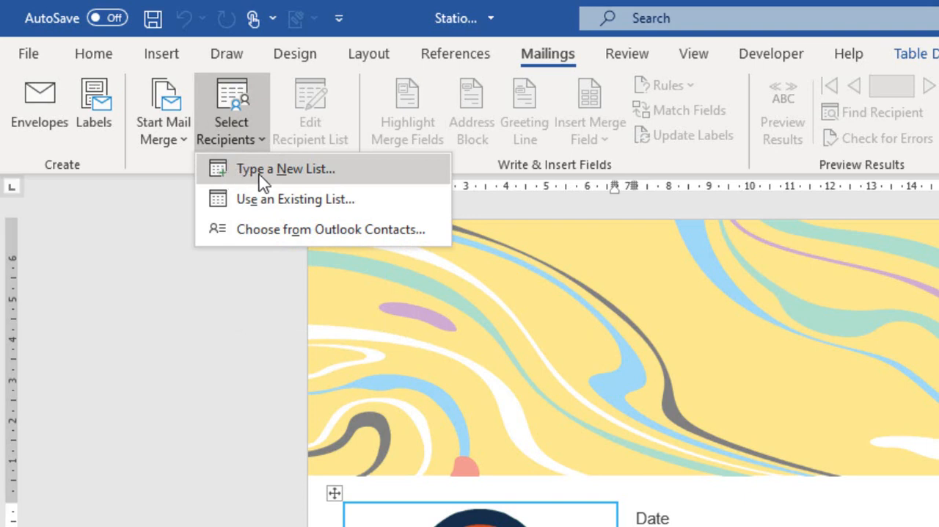
{"action": "mouse_move", "coordinate": [294, 198]}
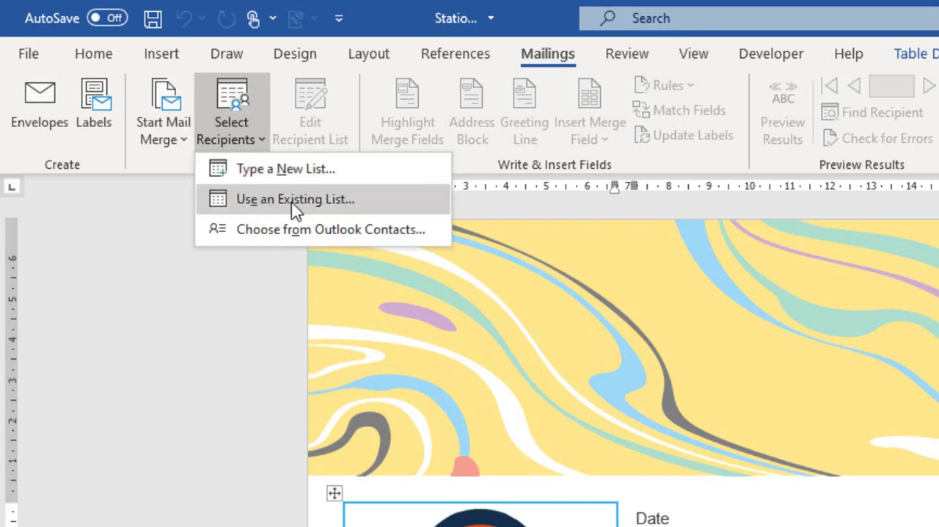
{"action": "mouse_move", "coordinate": [407, 240]}
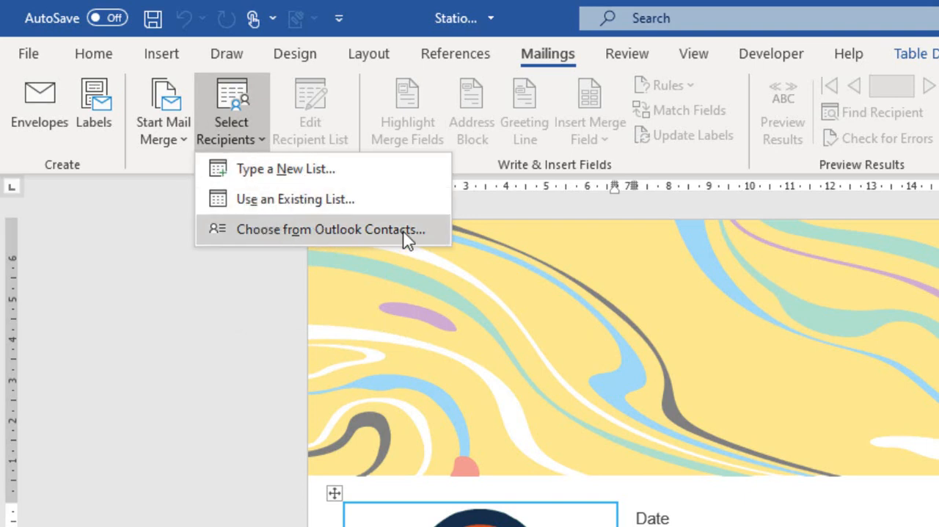
{"action": "mouse_move", "coordinate": [286, 205]}
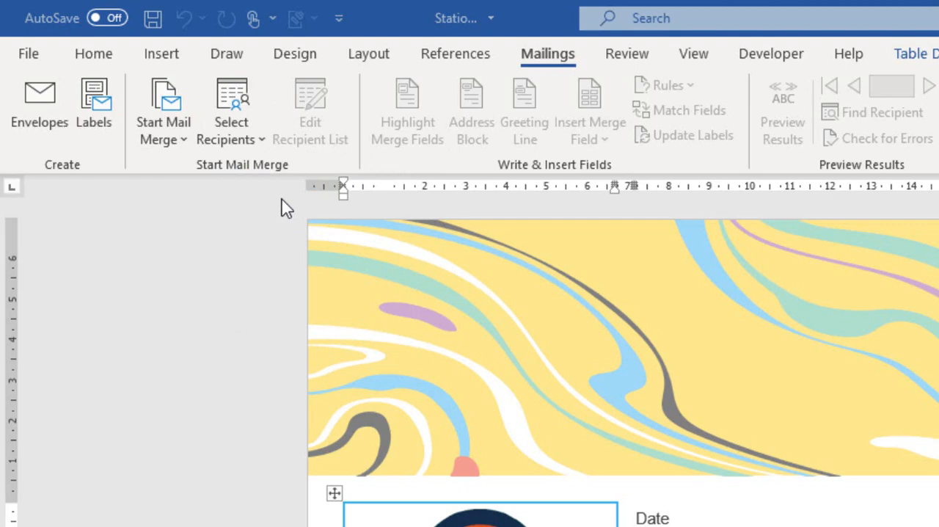
{"action": "left_click", "coordinate": [230, 110]}
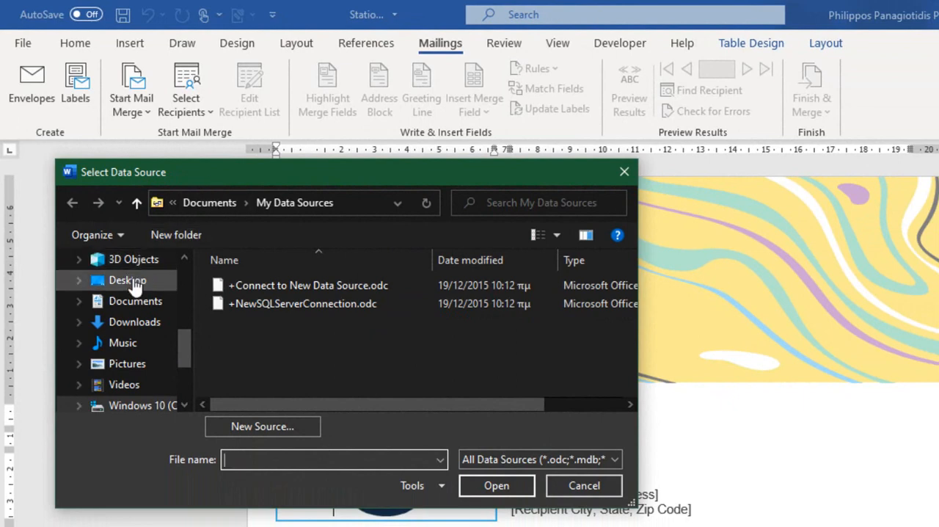
{"action": "left_click", "coordinate": [127, 279]}
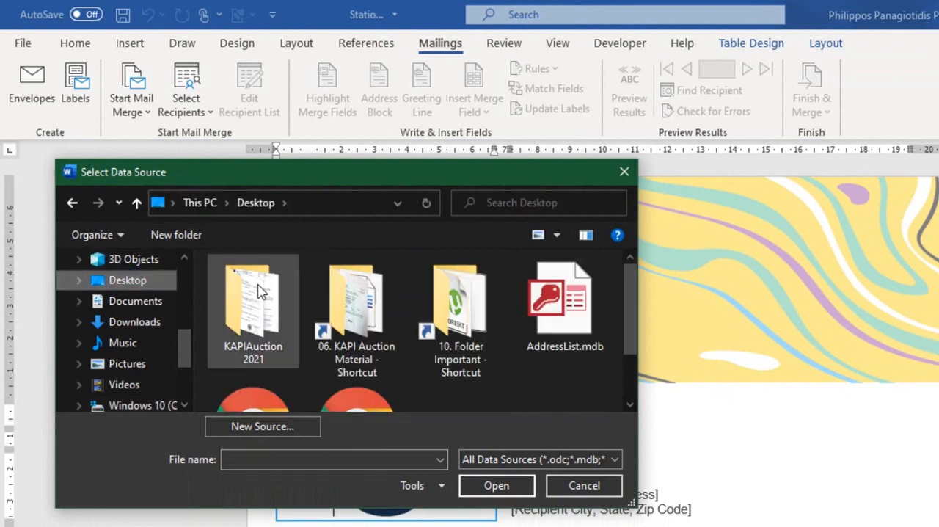
{"action": "left_click", "coordinate": [564, 301]}
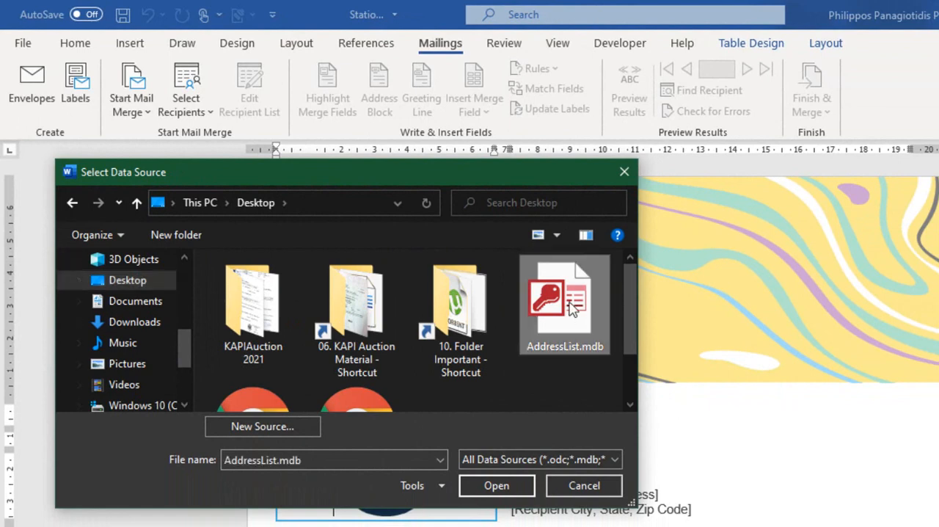
{"action": "mouse_move", "coordinate": [580, 363]}
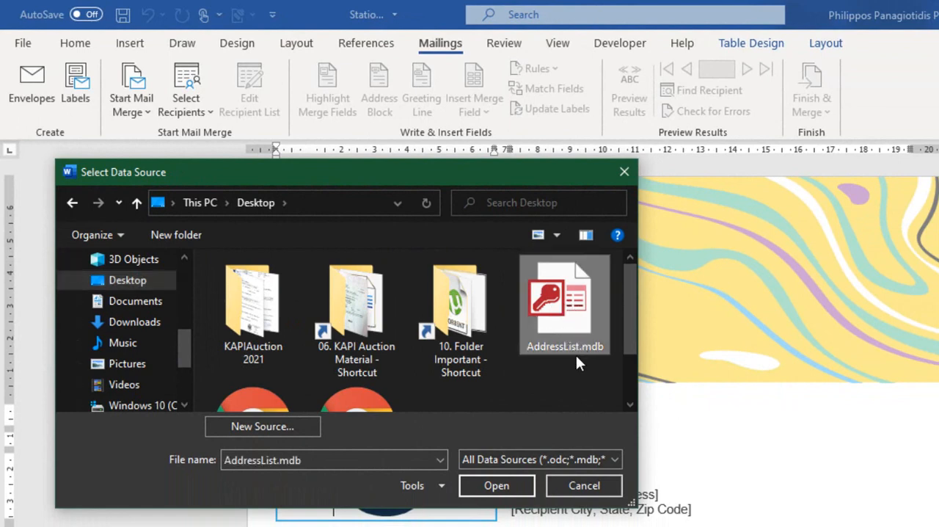